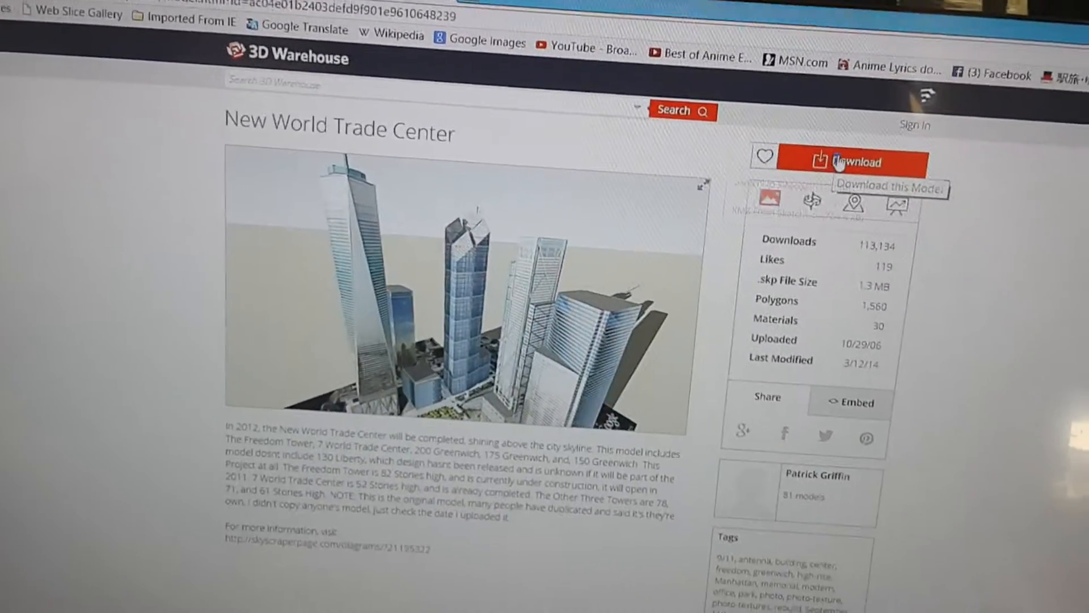
Step: Download the New World Trade Center model from its 3D Warehouse page
left_click(854, 161)
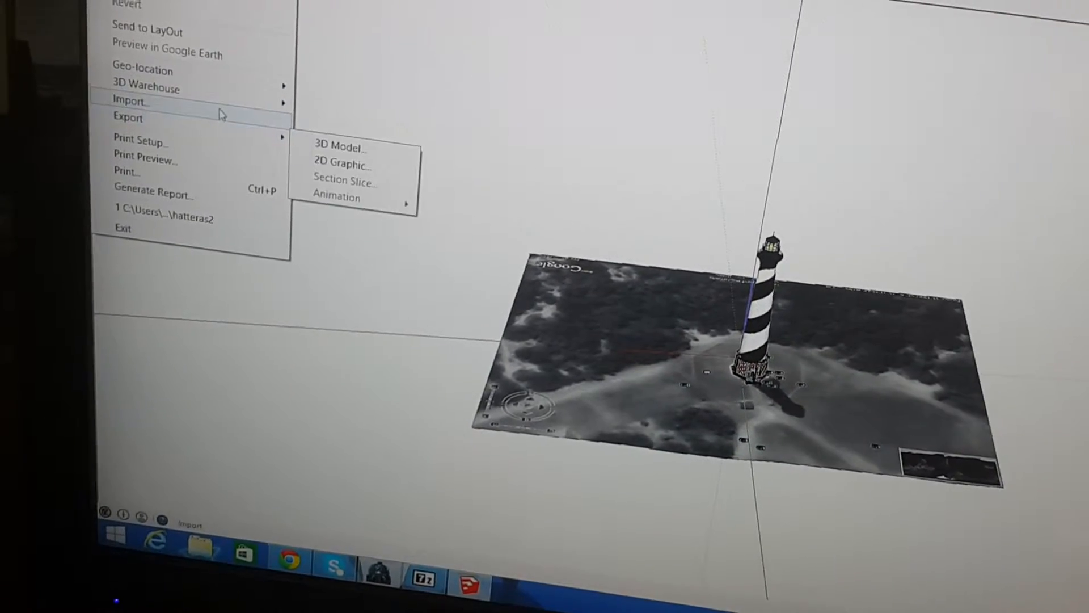
Step: Locate the downloaded Untitled .skp model in This PC > Downloads for 3D model import
left_click(340, 143)
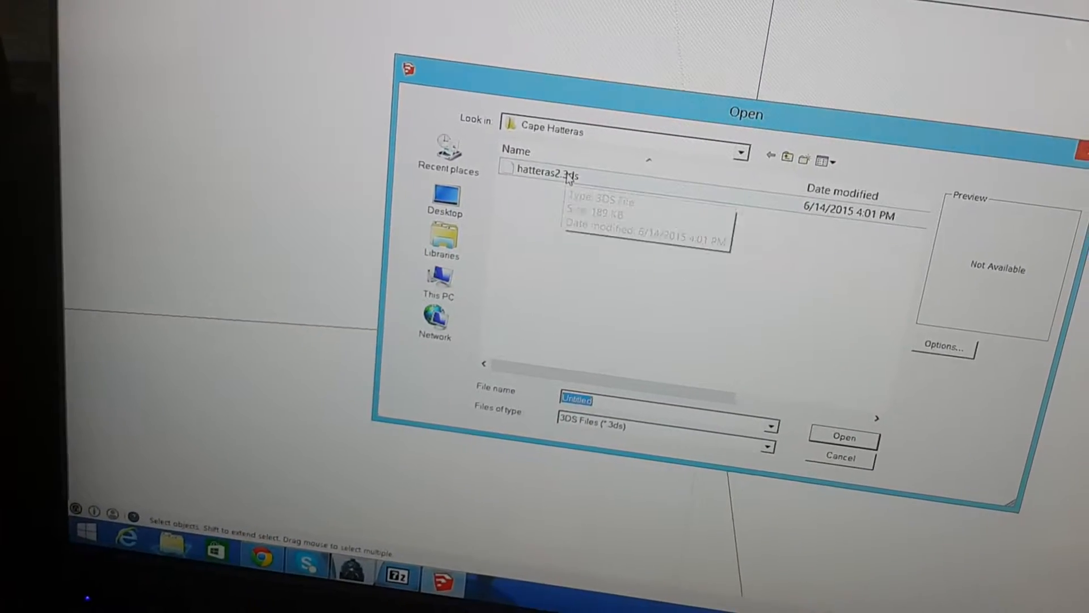
left_click(443, 198)
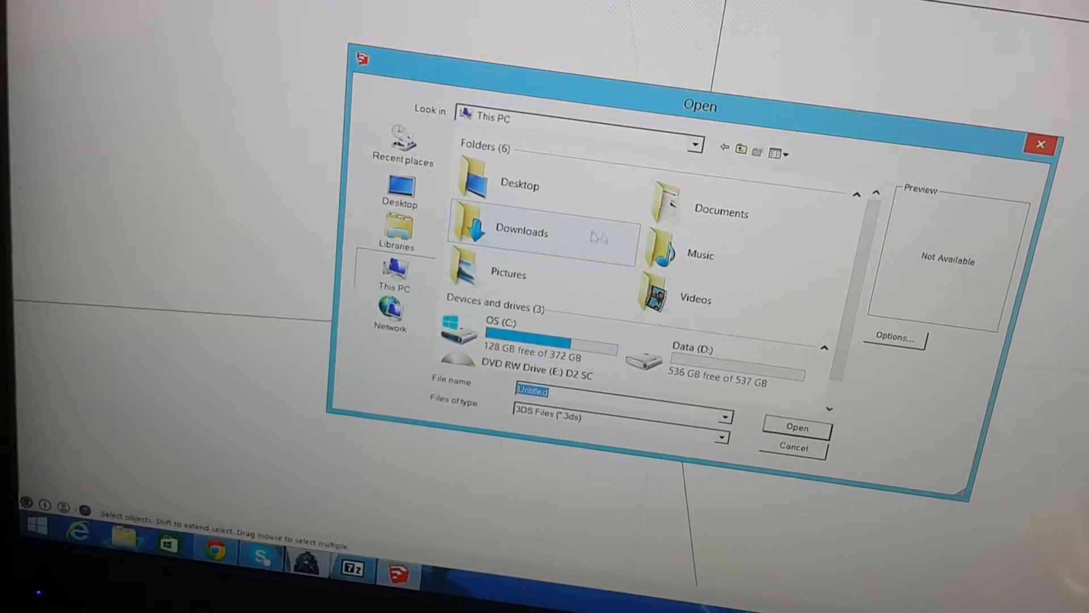
double_click(521, 232)
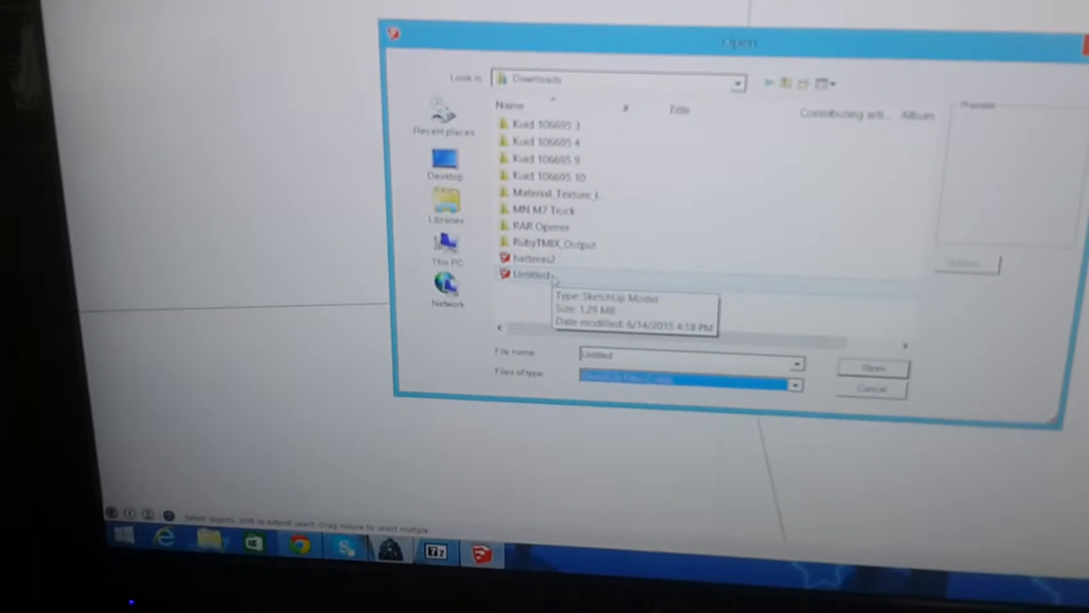
left_click(526, 274)
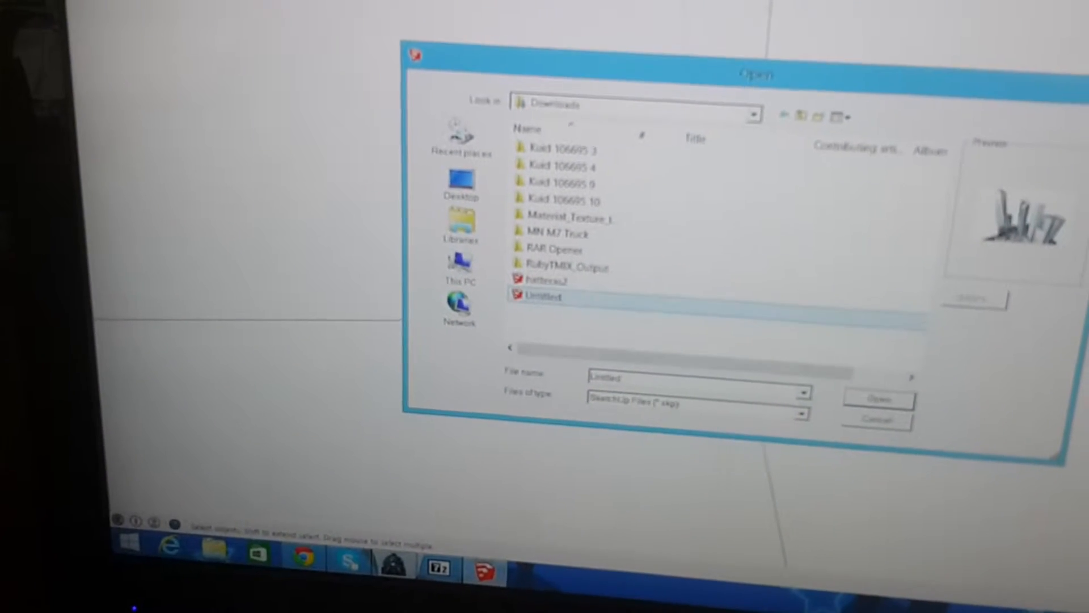
left_click(875, 398)
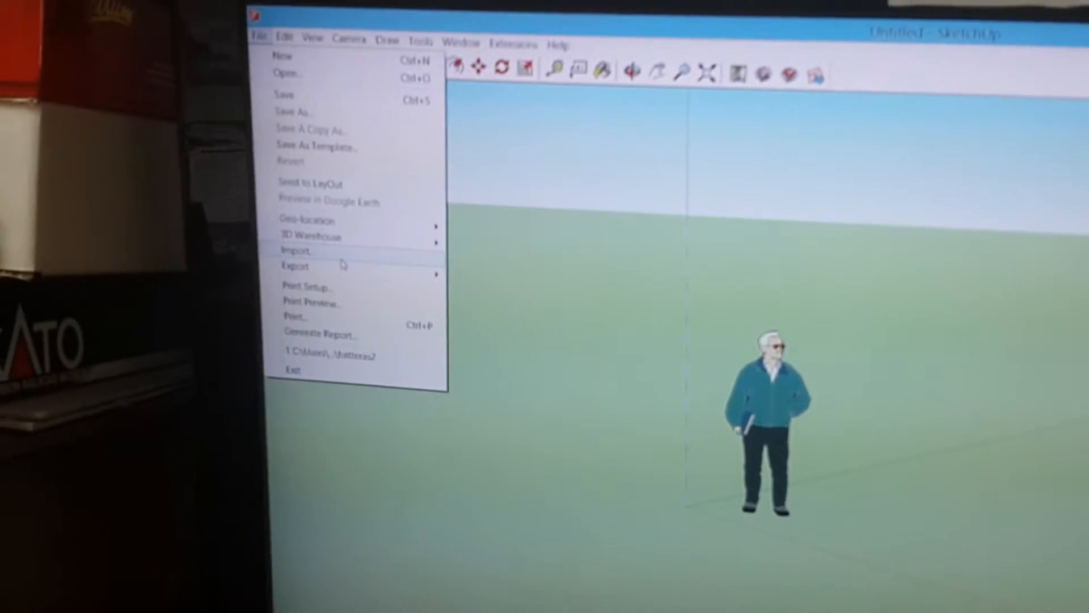
Step: Import the Untitled model from Downloads into the SketchUp scene
left_click(296, 251)
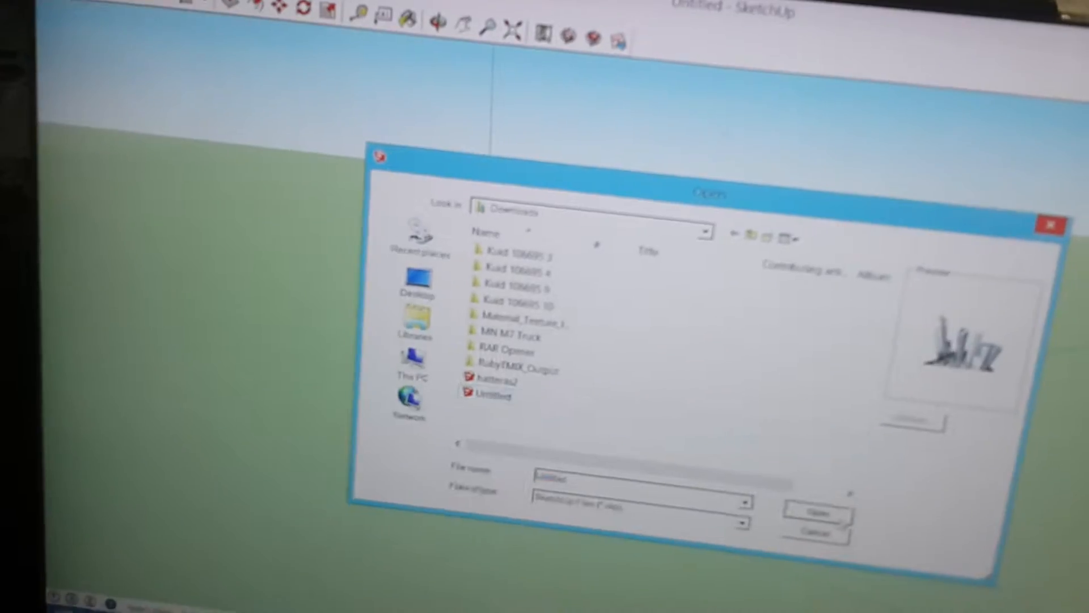
left_click(815, 512)
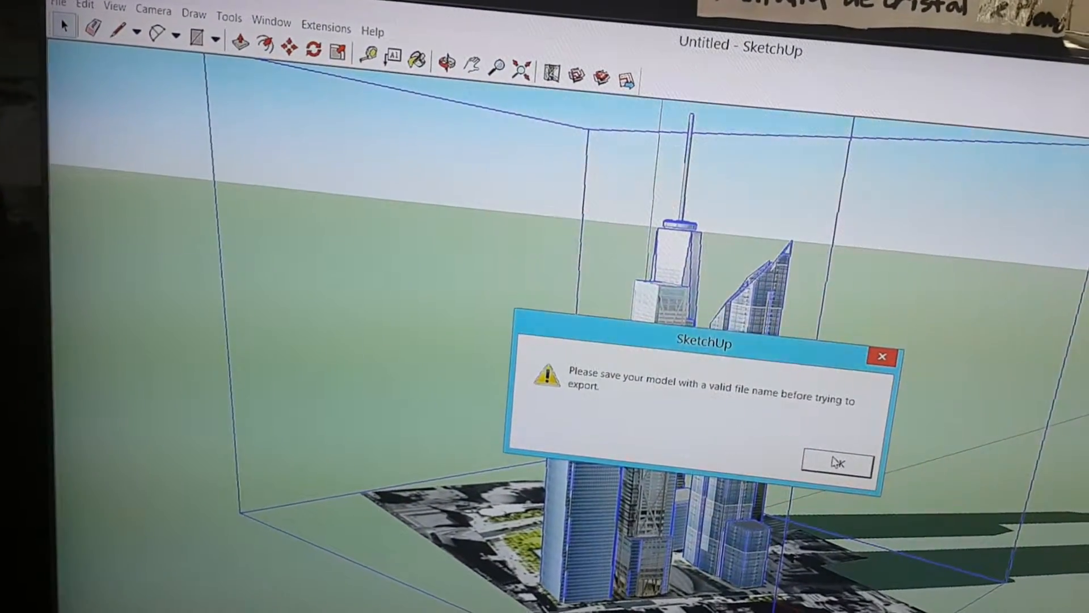
Step: Dismiss the warning, save as New World Trade Center, and edit the export KUID
left_click(838, 464)
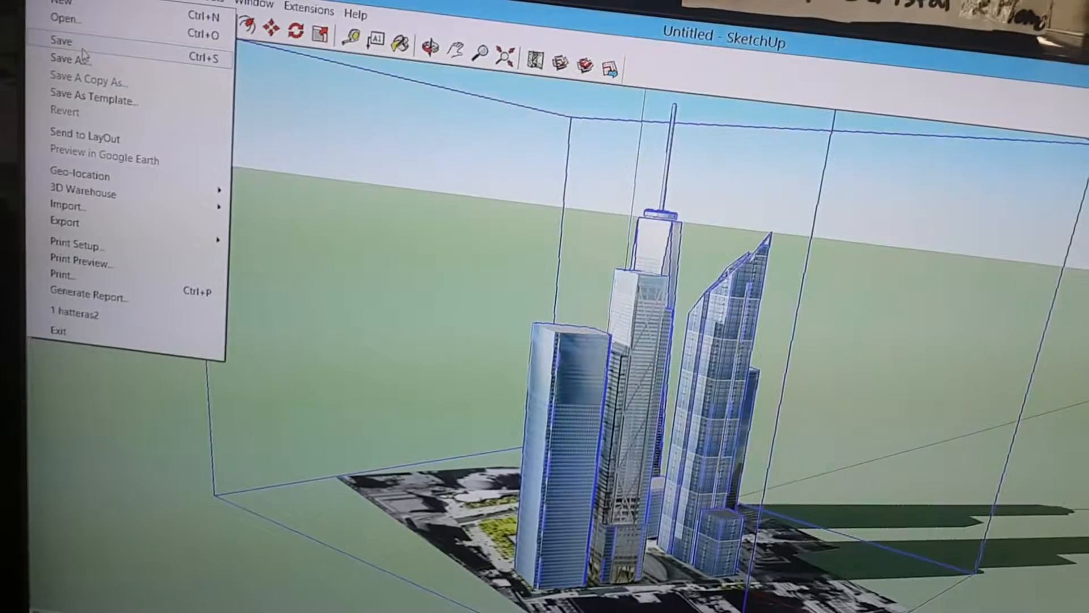
left_click(63, 59)
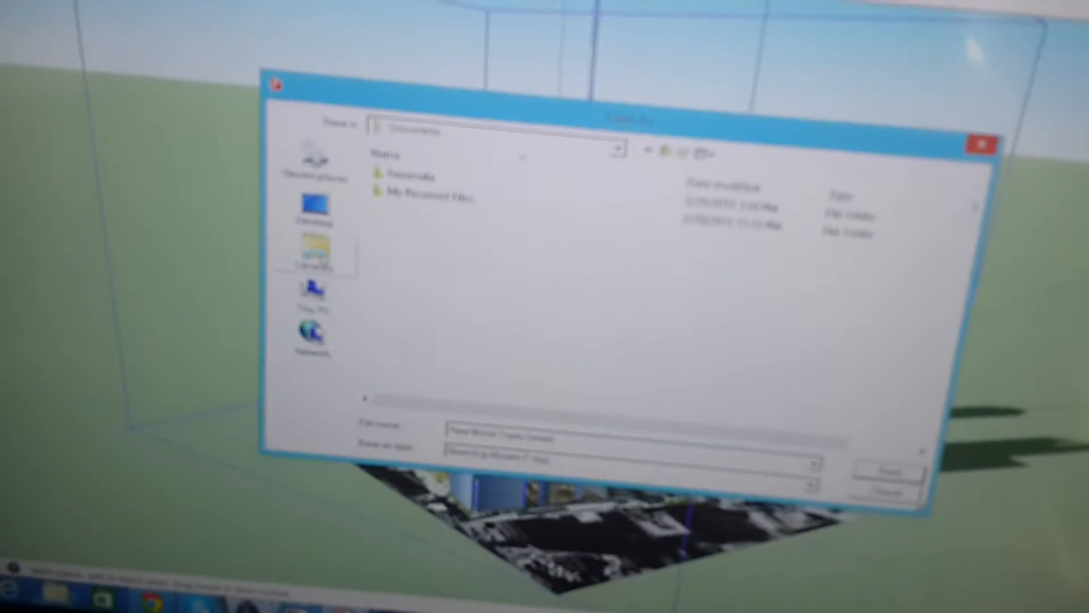
left_click(608, 127)
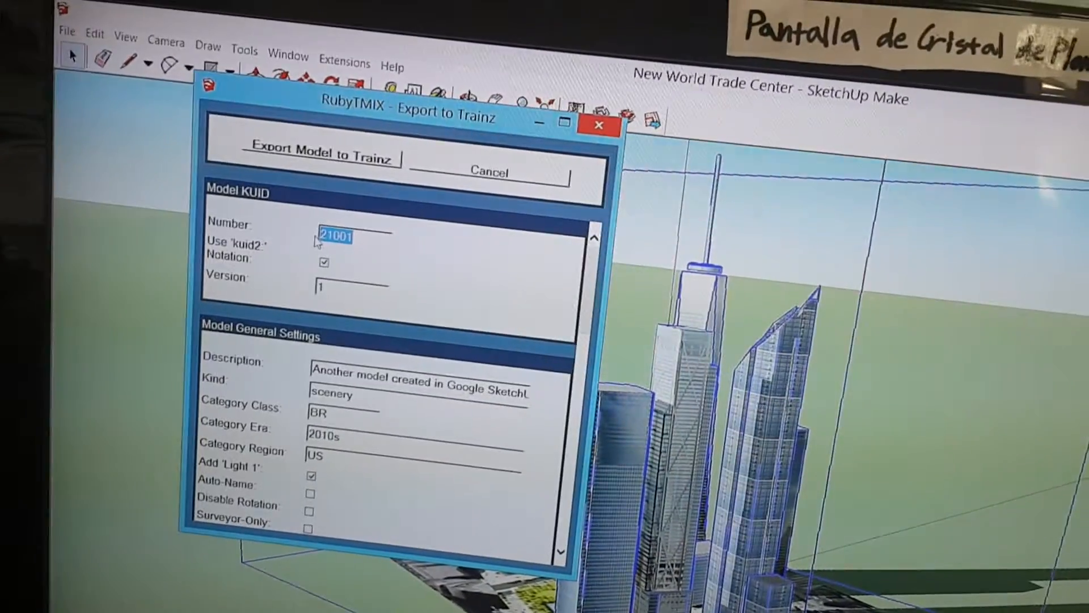
left_click(303, 153)
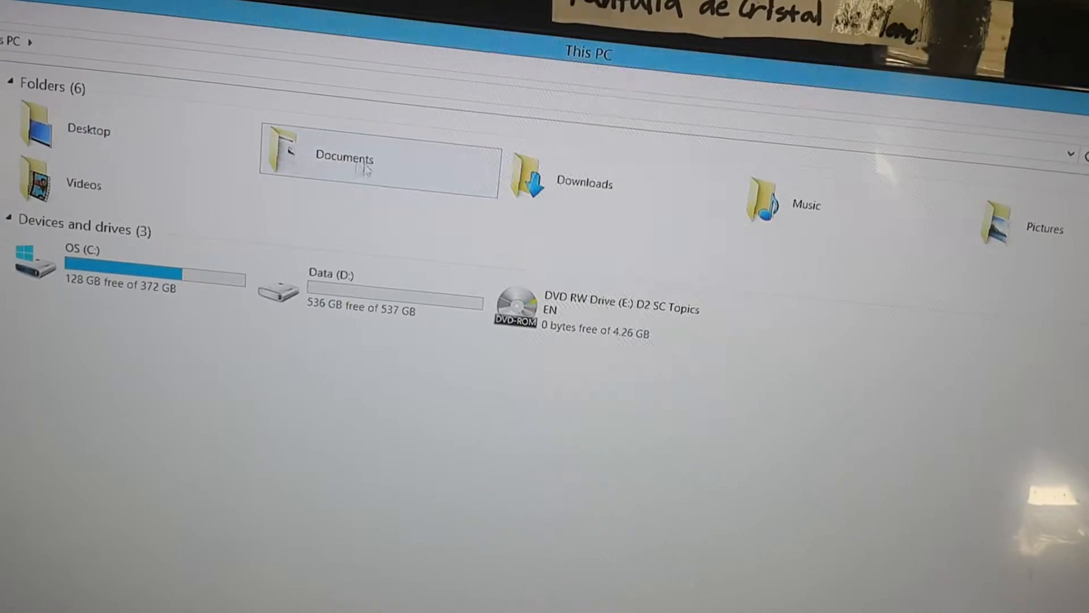
Step: Open the Documents folder while searching for RubyTMIX_1_2_0.rbz
double_click(527, 178)
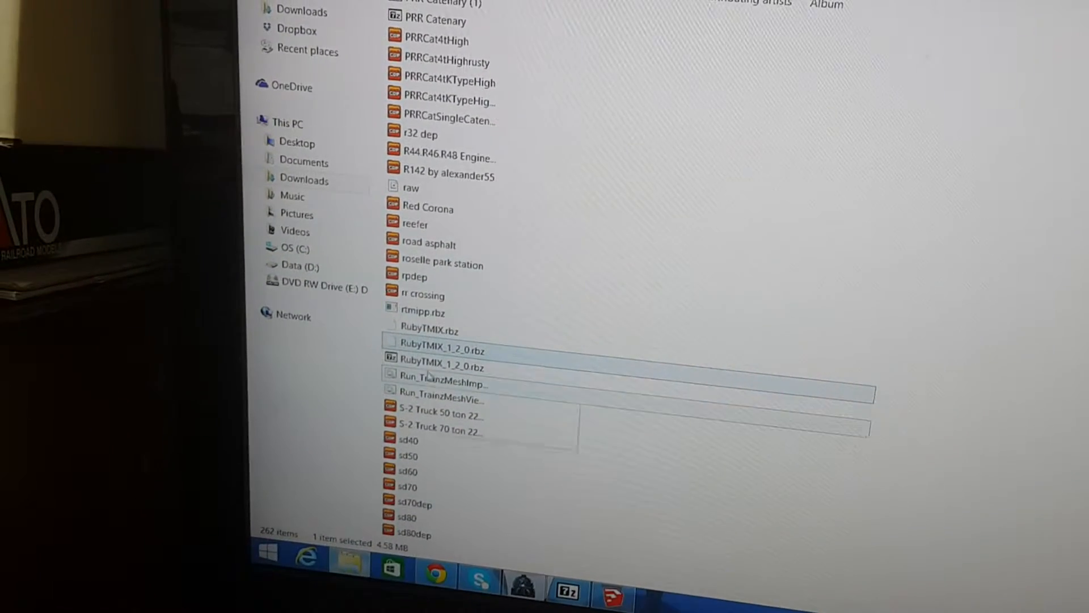
mouse_move(450, 363)
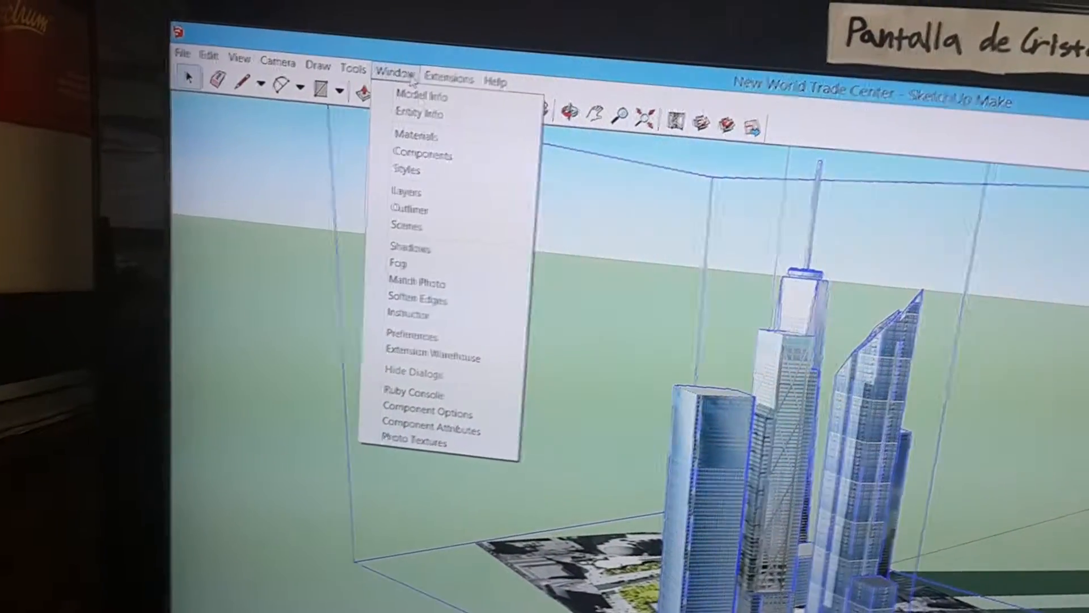
Step: Show the Extensions page in SketchUp's System Preferences
left_click(408, 334)
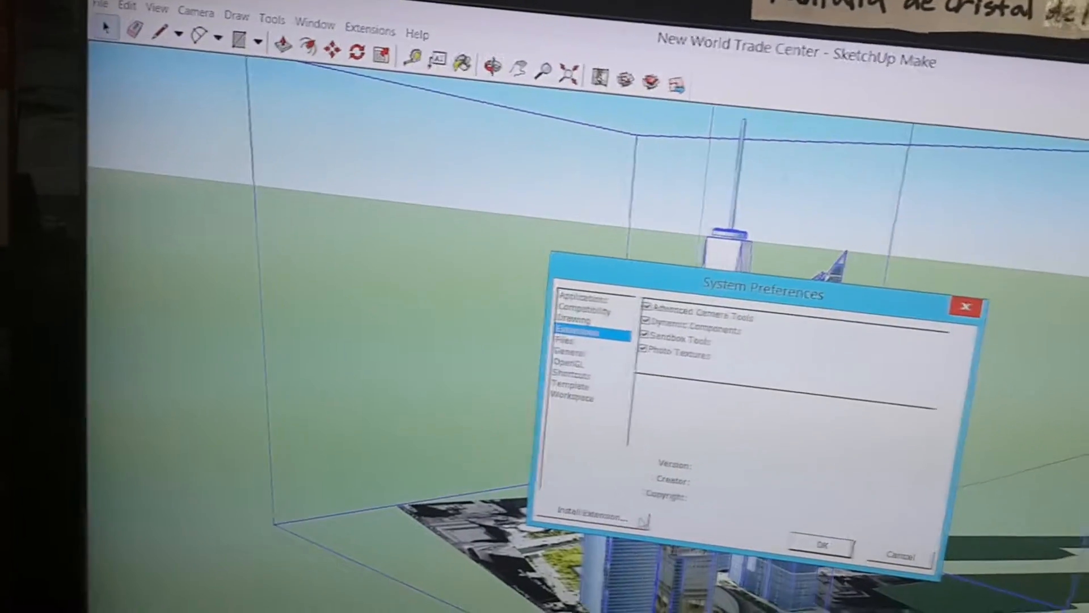
left_click(588, 510)
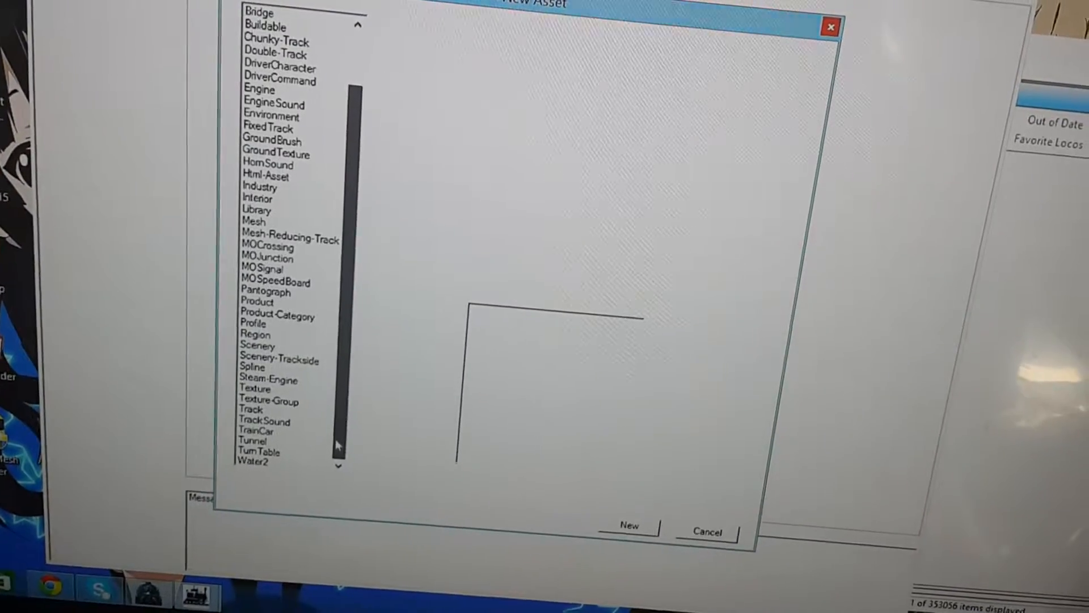
Step: Create a new Scenery asset and name it New World Trade Center
left_click(258, 344)
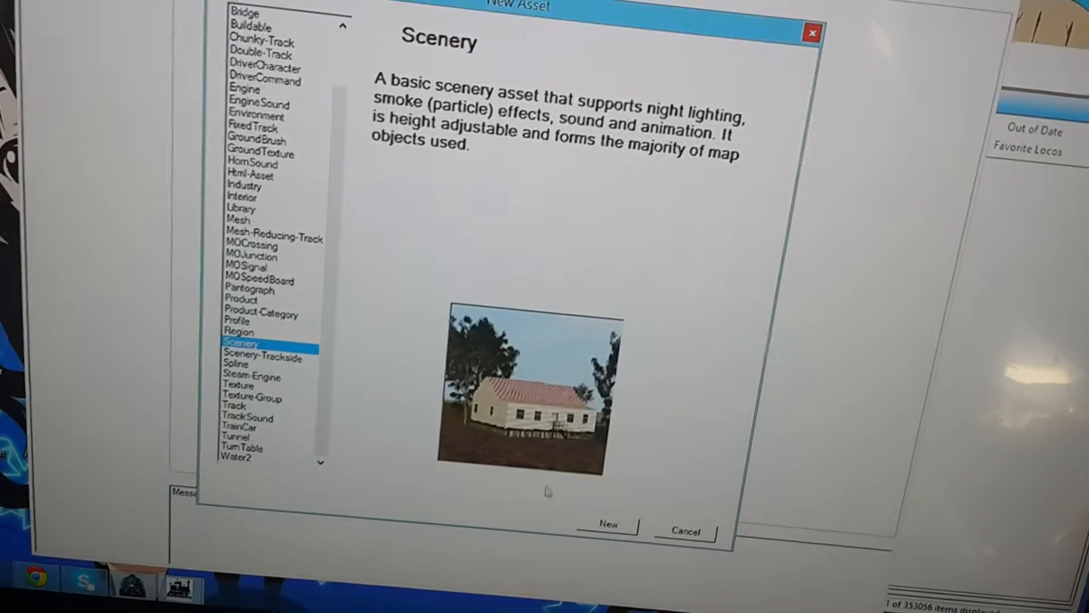
left_click(609, 525)
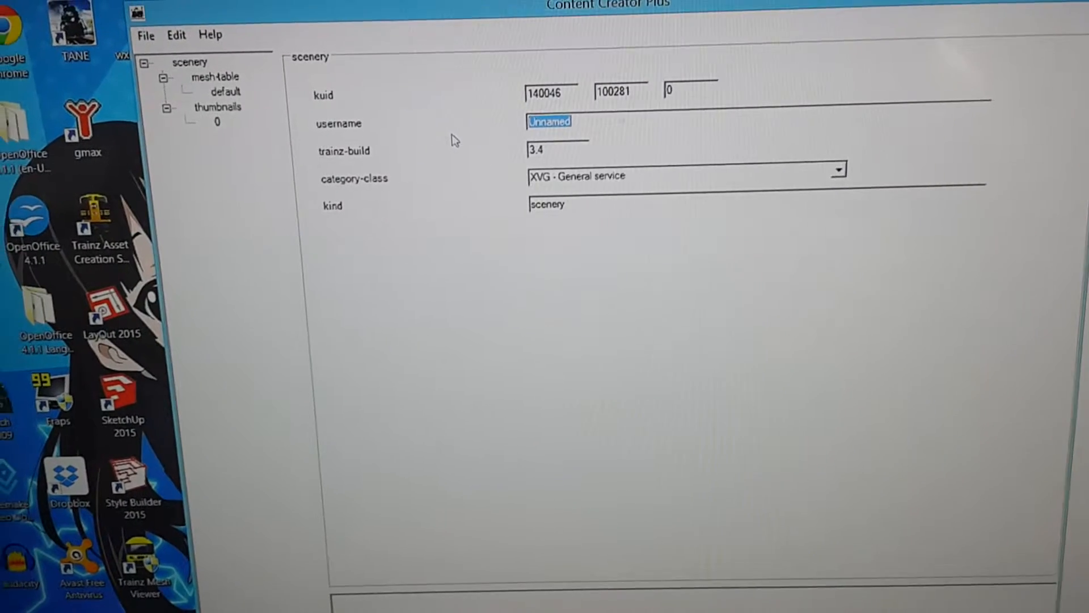
type("New World Trade Center\"")
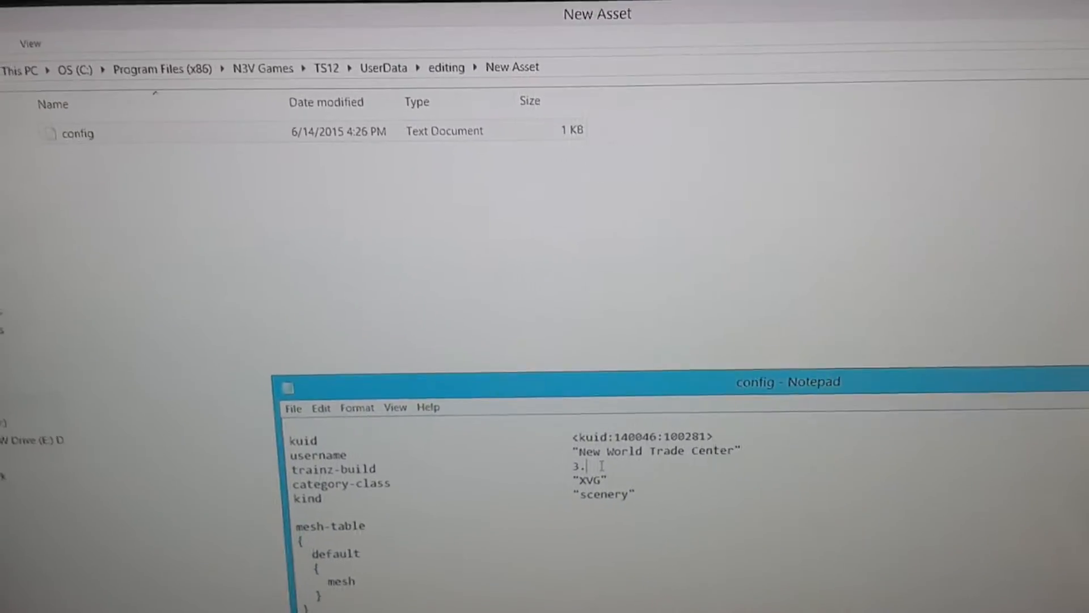
Step: Change the trainz-build value in config.txt to 3.5
type("5")
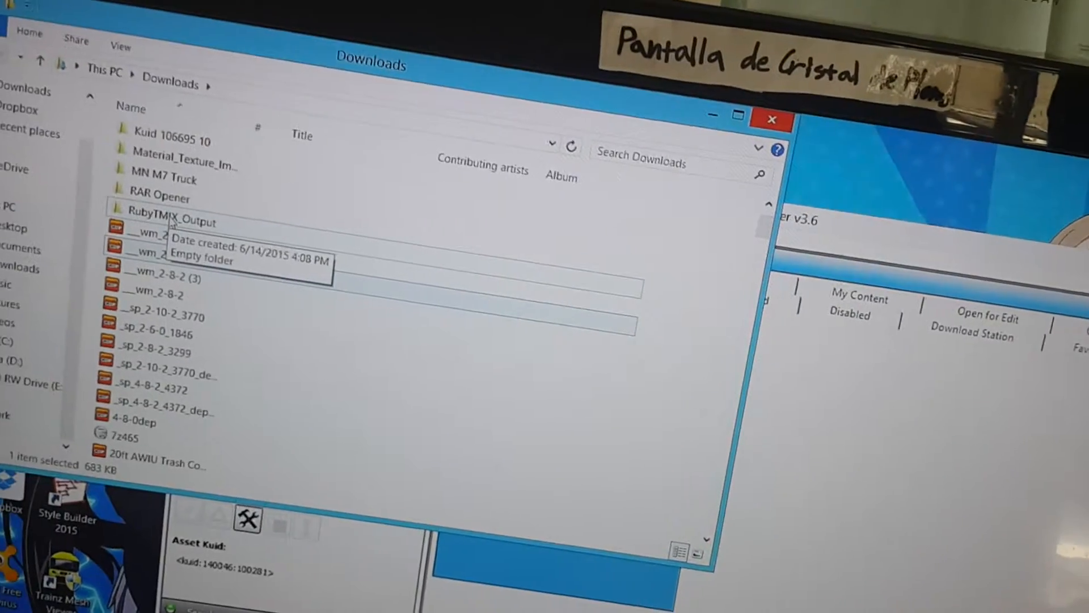
Step: Check the empty RubyTMIX_Output folder, then return to Downloads and scroll its list
double_click(165, 211)
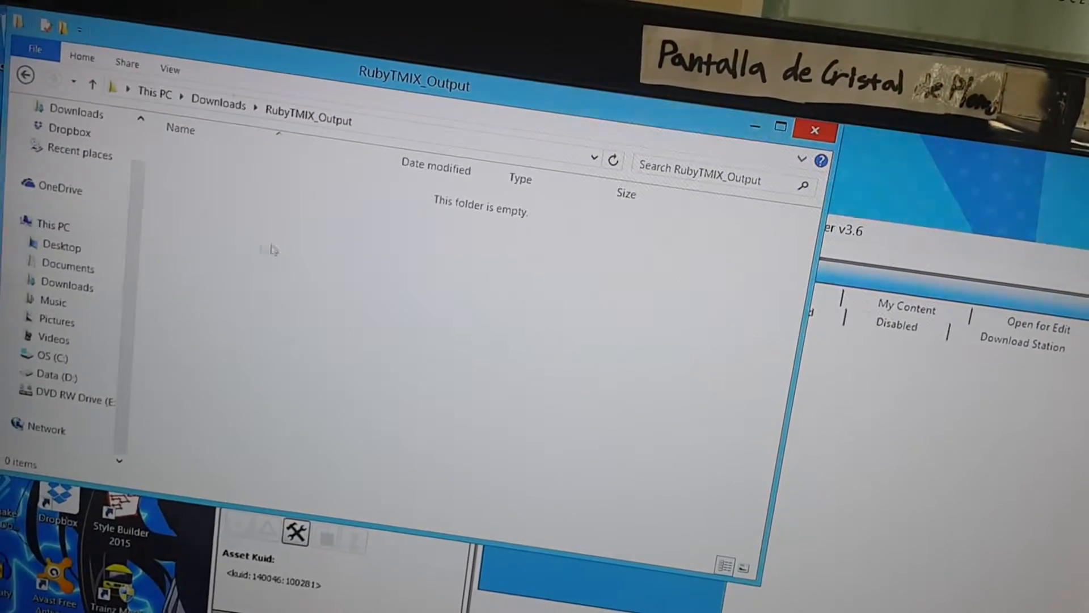
left_click(27, 75)
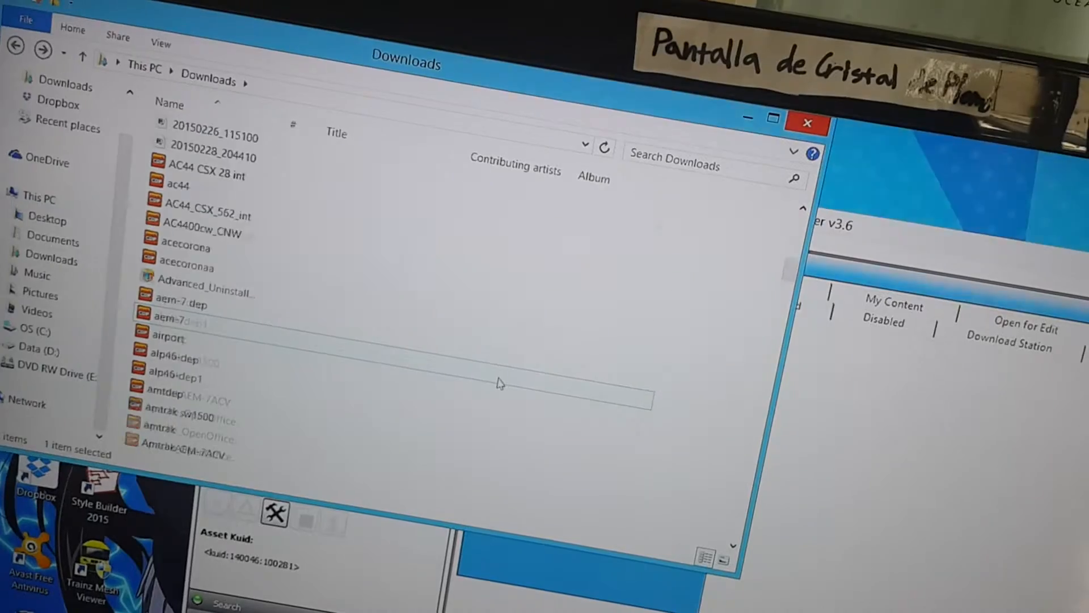
scroll("down", 3)
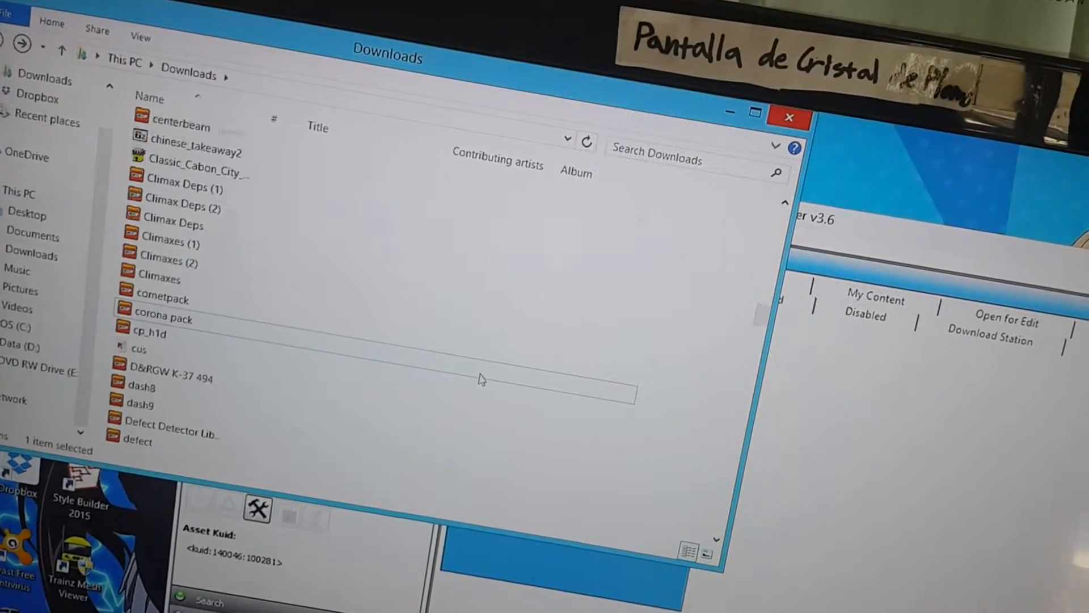
scroll("down", 3)
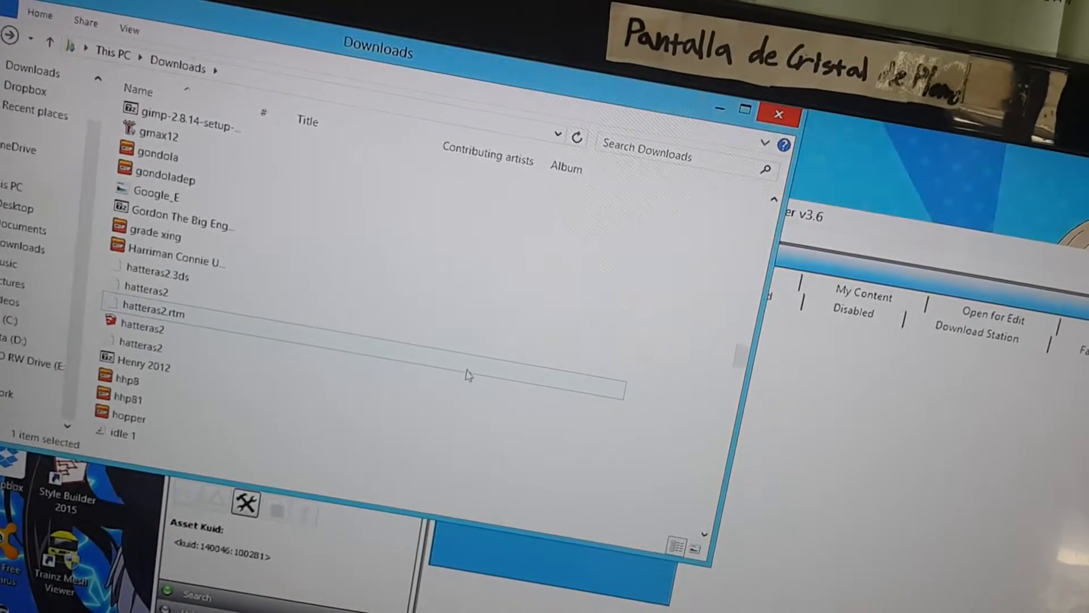
scroll("down", 3)
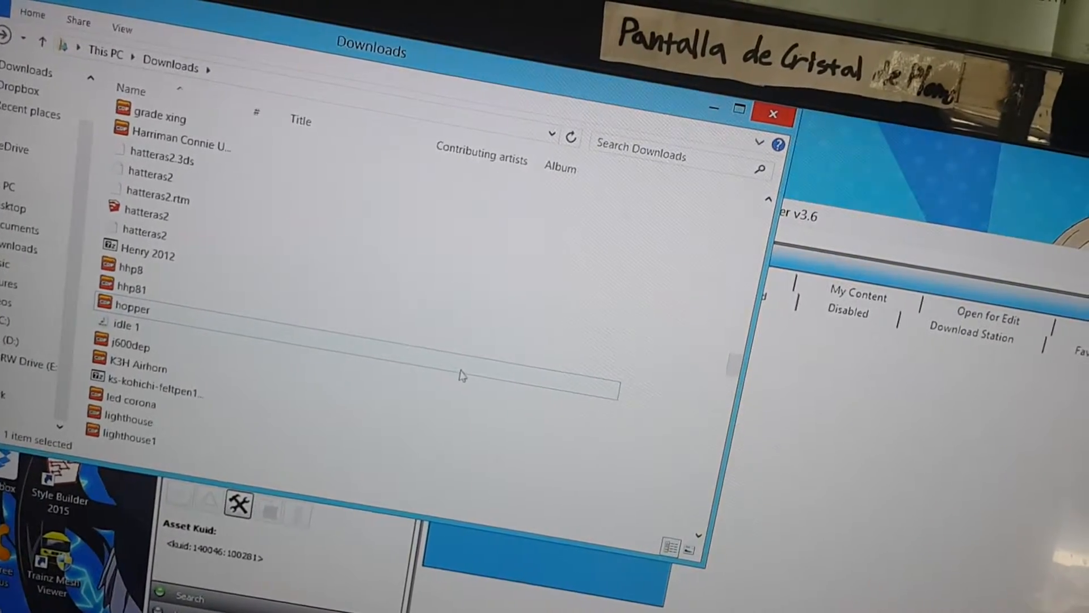
scroll("down", 3)
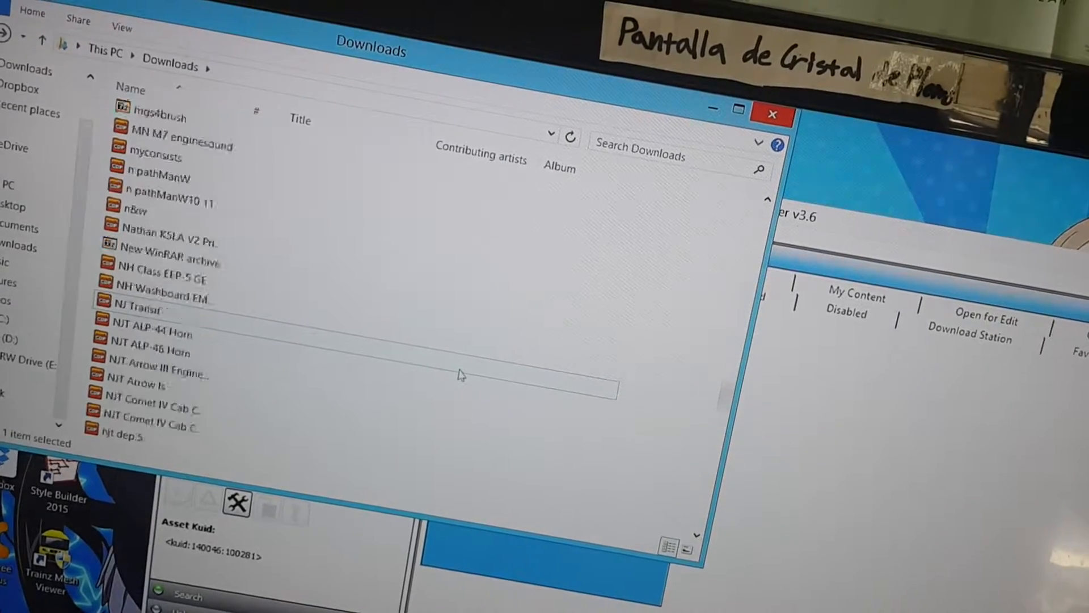
scroll("down", 3)
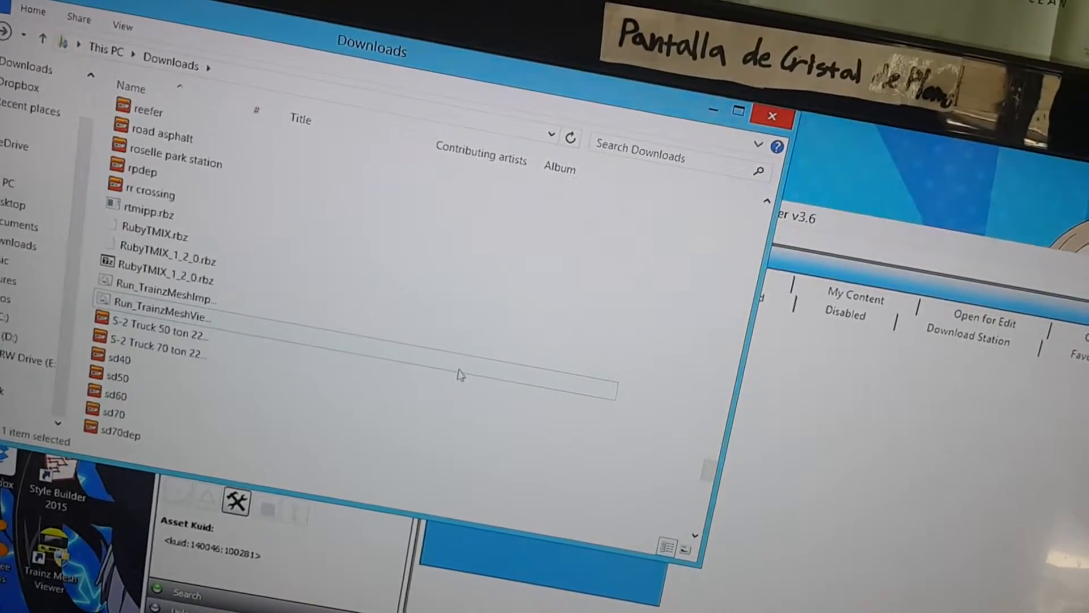
scroll("down", 3)
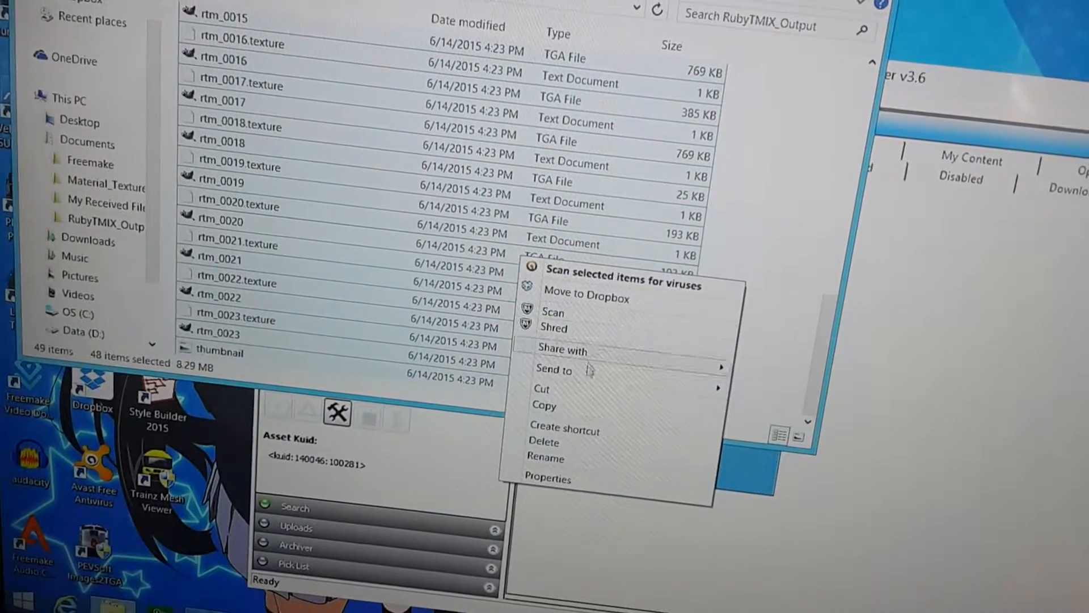
Step: Copy the 48 exported files into TS12\UserData\editing\New Asset and close the window
left_click(316, 187)
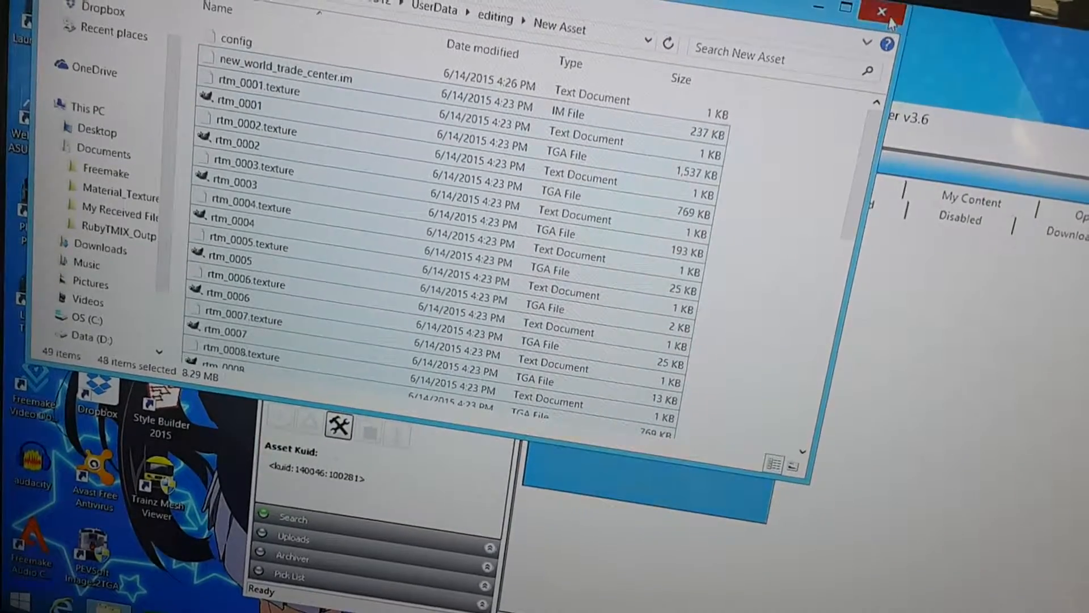
left_click(878, 13)
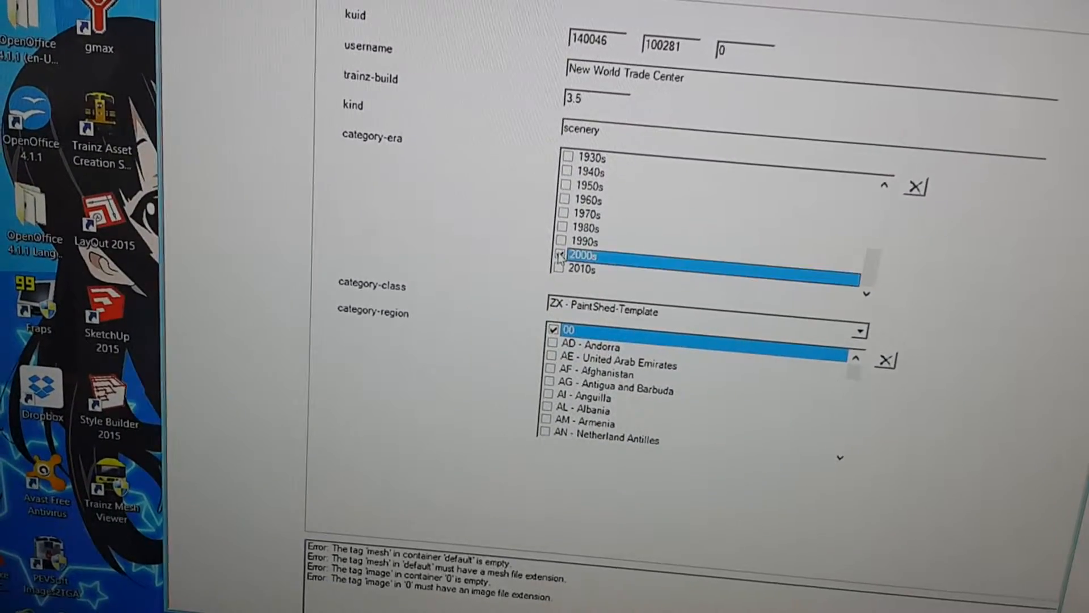
Step: Tick the 2010s era alongside 2000s, then choose the asset's region category
left_click(575, 273)
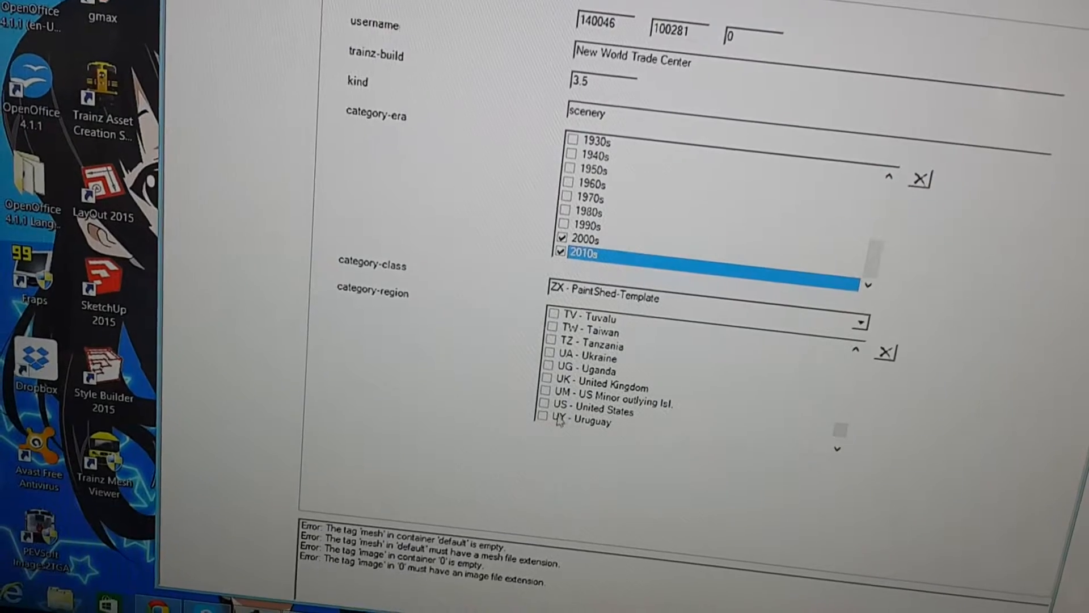
left_click(549, 408)
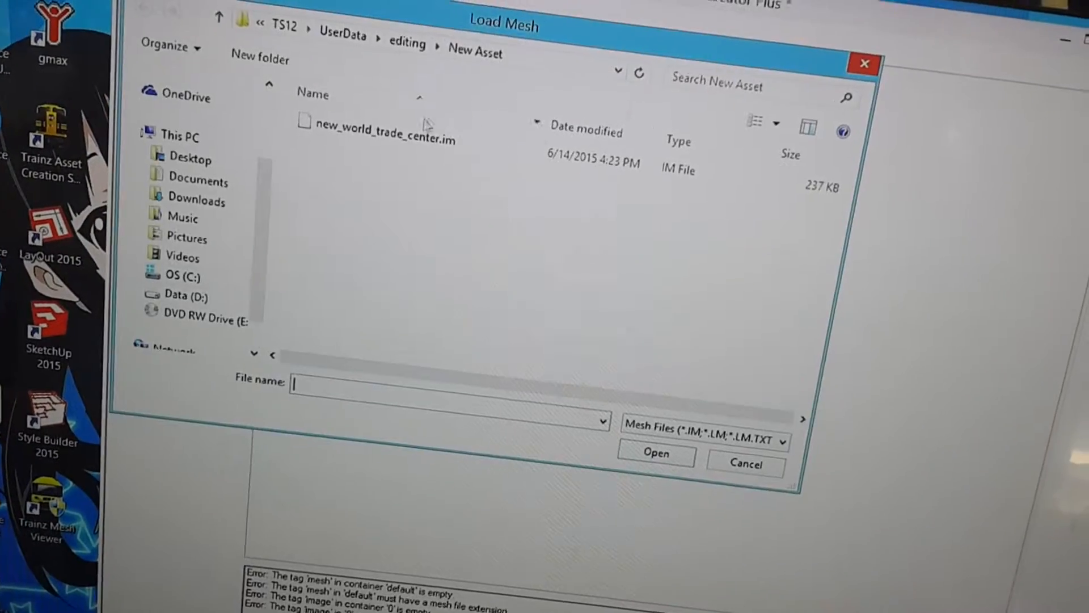
Step: Select new_world_trade_center.im in Load Mesh and load it as the default mesh
left_click(381, 138)
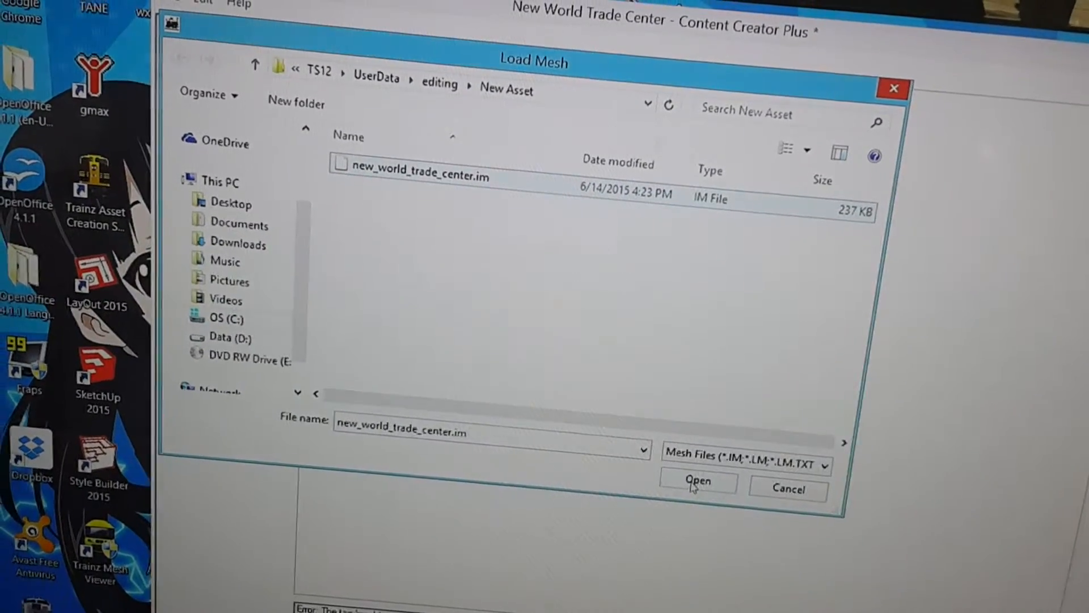
left_click(699, 482)
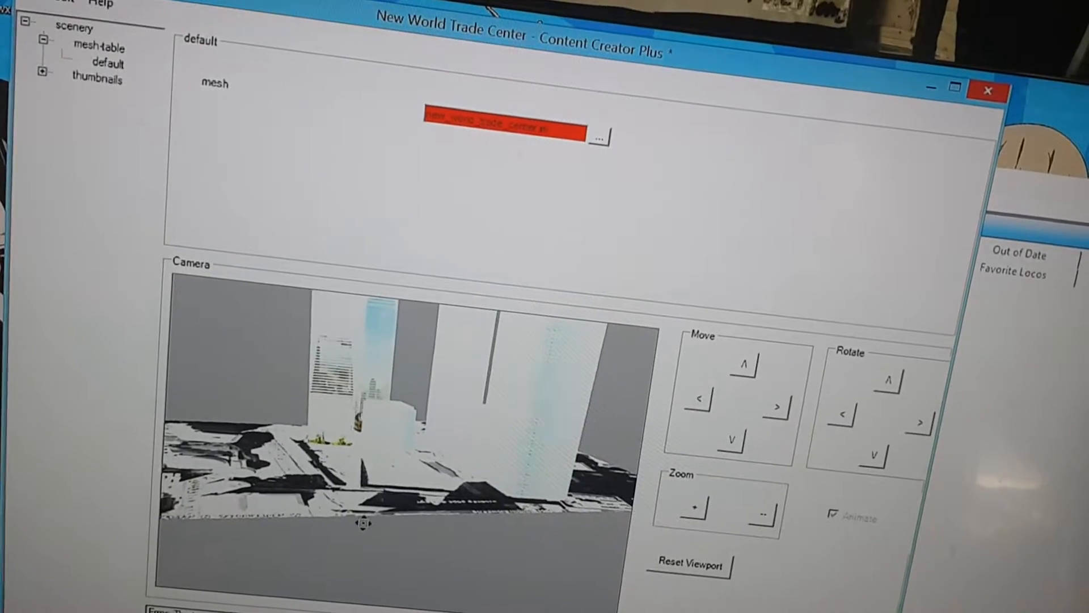
left_click(757, 528)
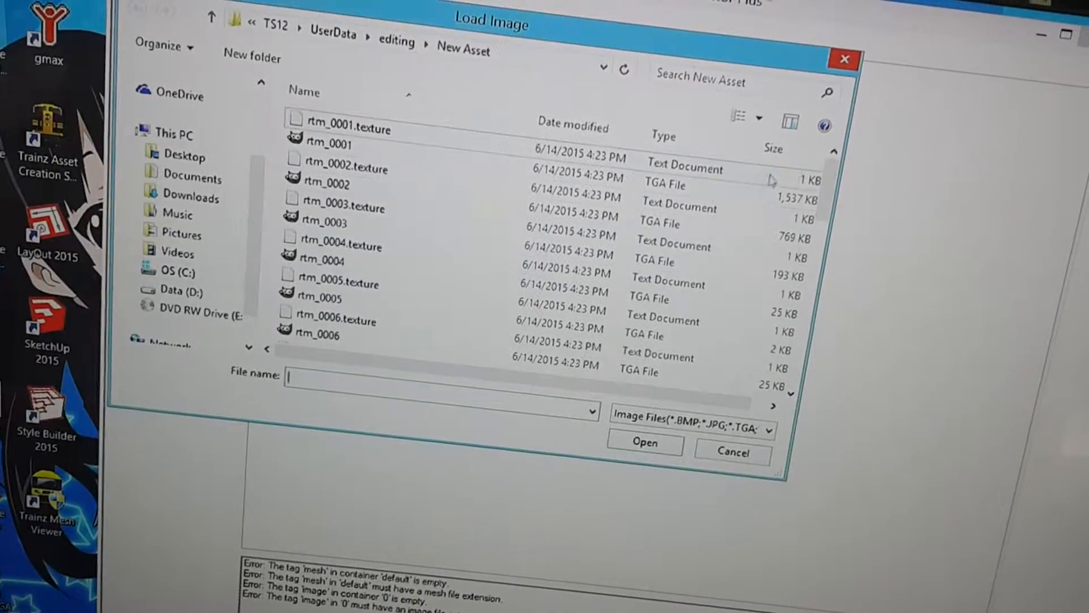
Step: Scroll down to the thumbnail entry and enter a height of 80
scroll("down", 3)
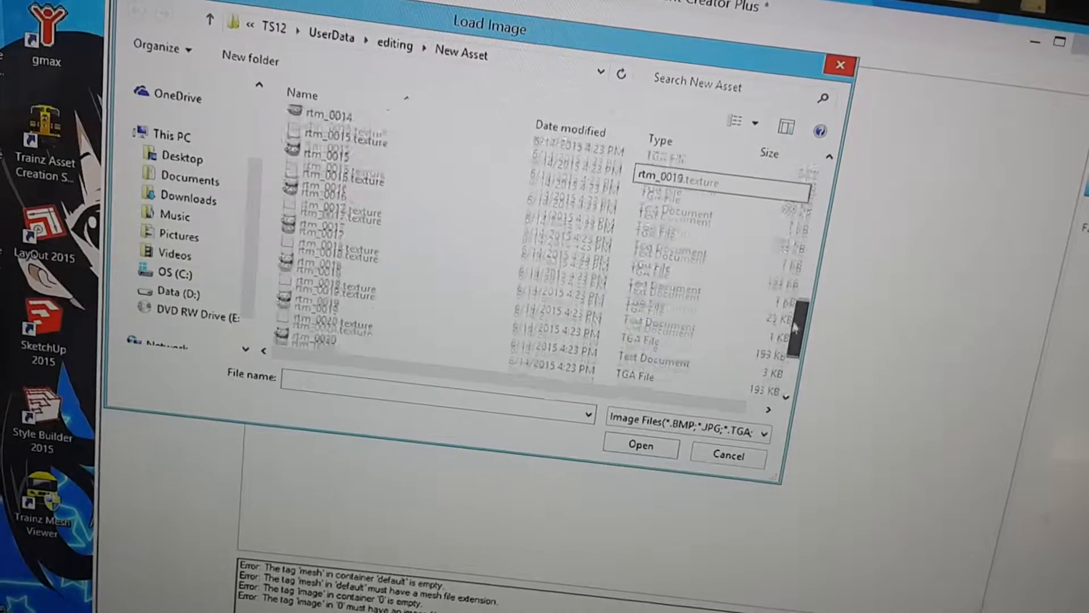
scroll("down", 3)
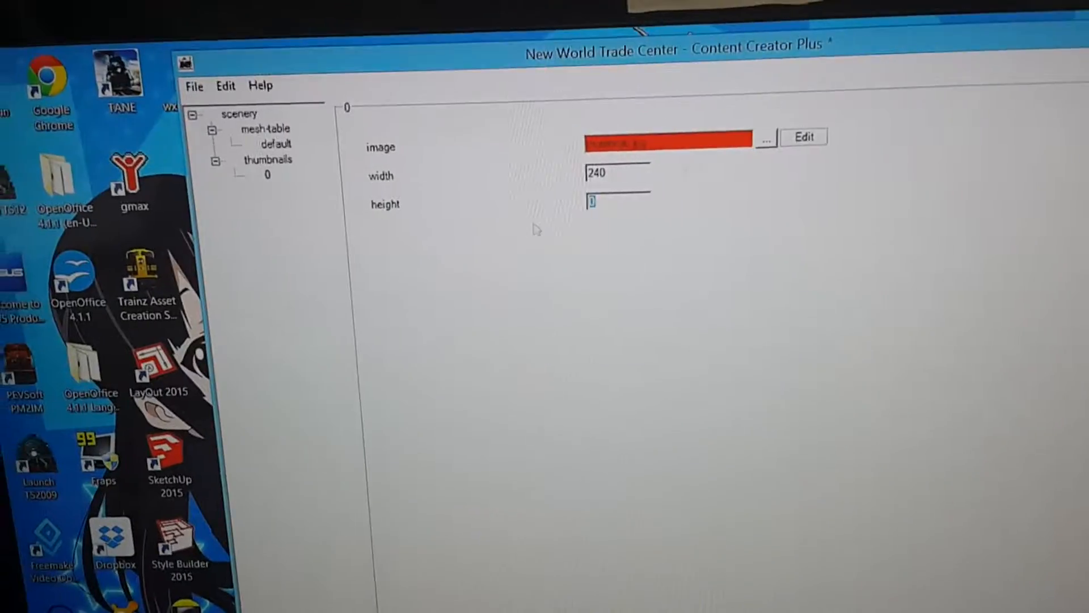
type("80")
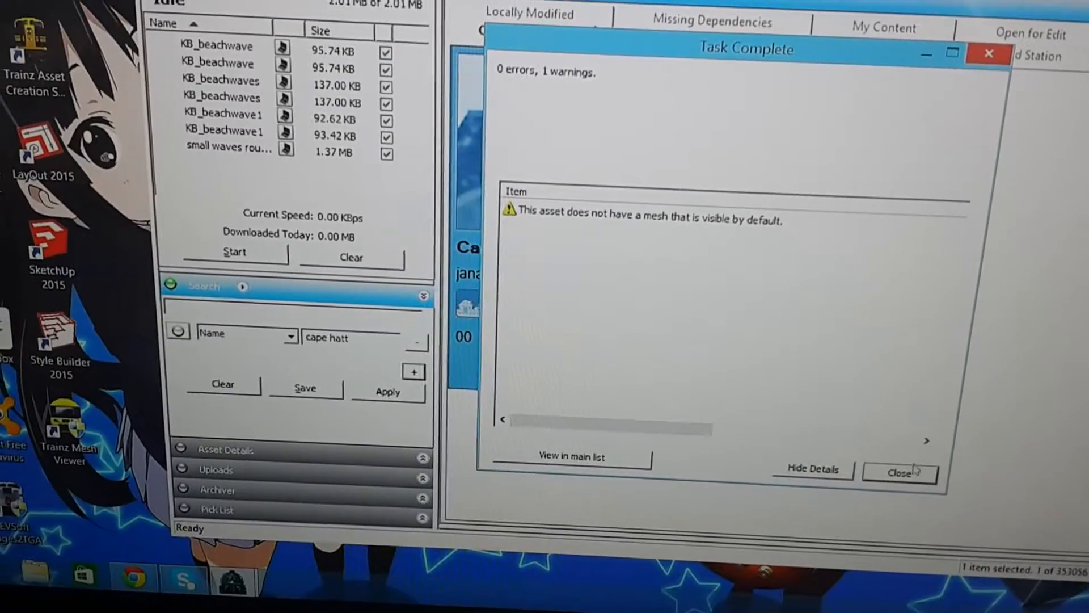
Step: Close the Task Complete report with 0 errors and one mesh-visibility warning
left_click(901, 470)
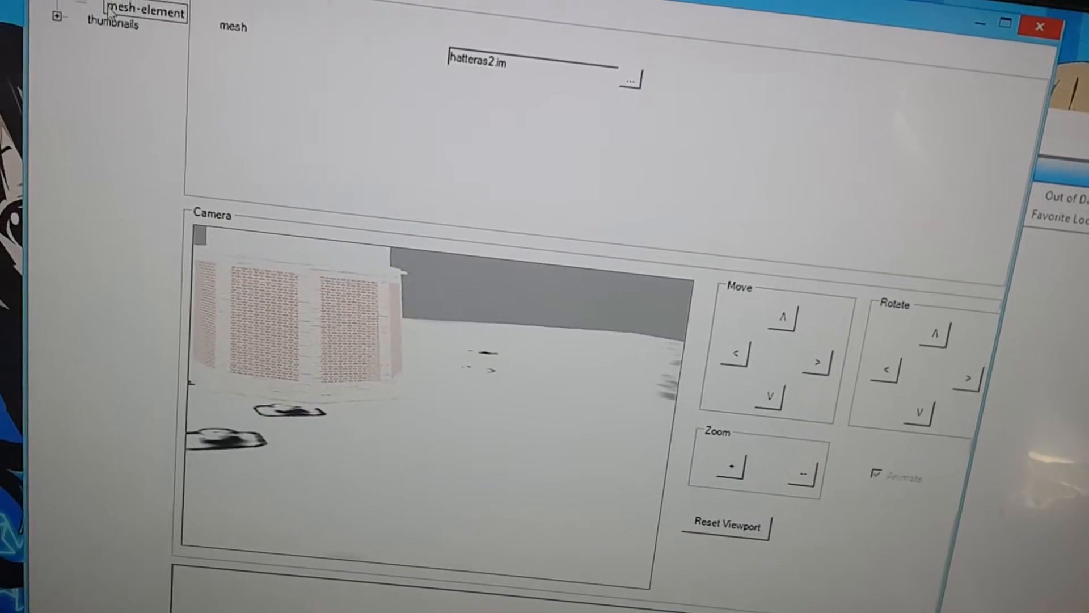
Step: Add an auto-create effect under the default mesh-table entry
right_click(142, 29)
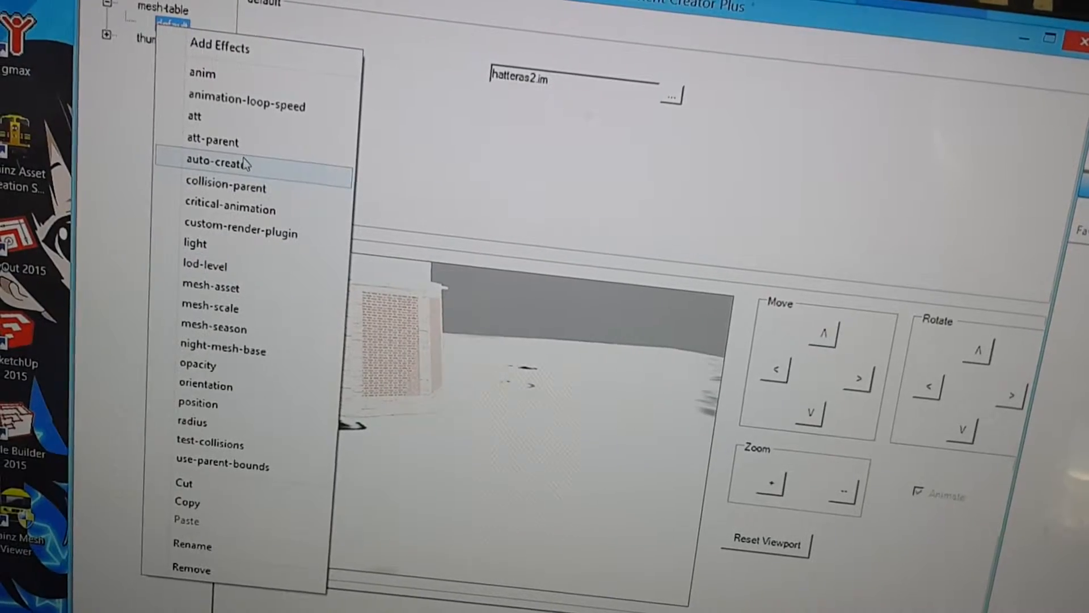
left_click(228, 163)
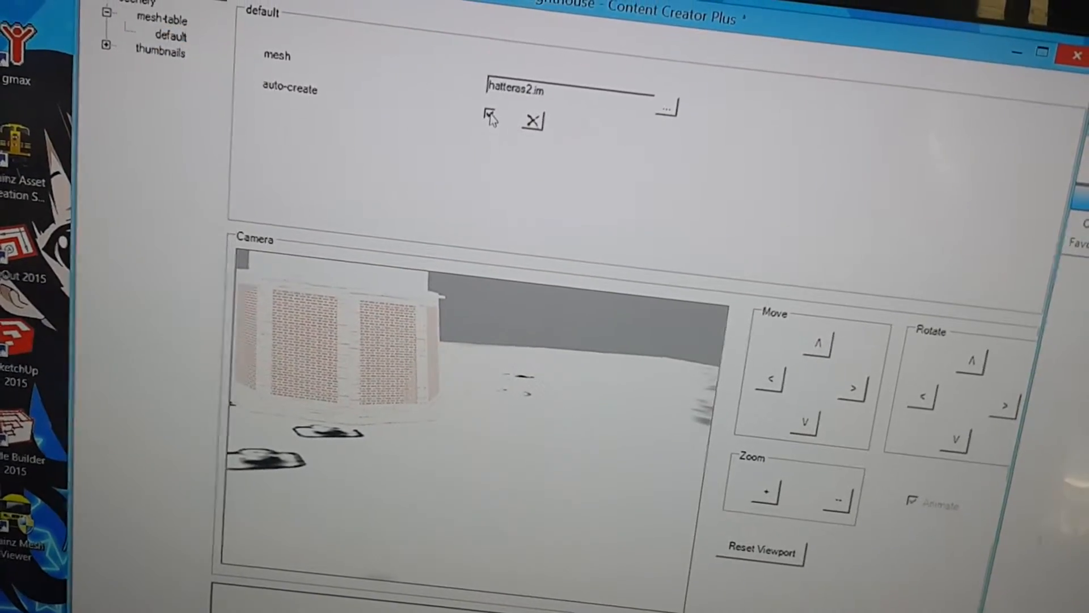